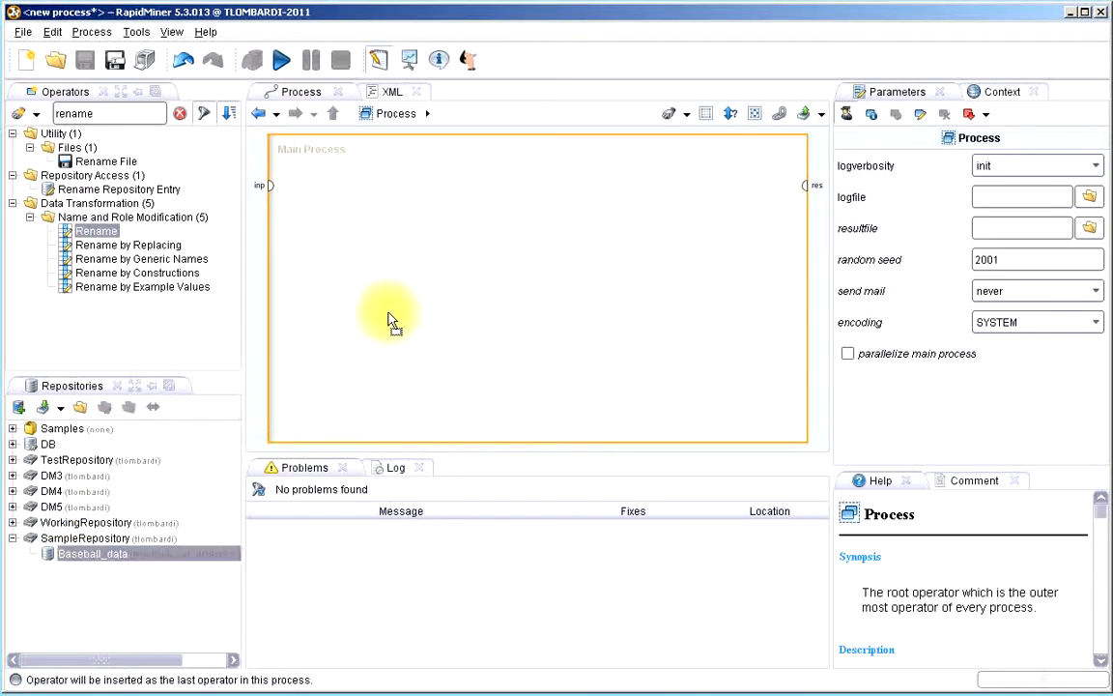
Drag Baseball_data from the Repositories panel onto the Main Process canvas as a Retrieve operator.
{"action": "left_click_drag", "start_coordinate": [93, 552], "coordinate": [348, 270]}
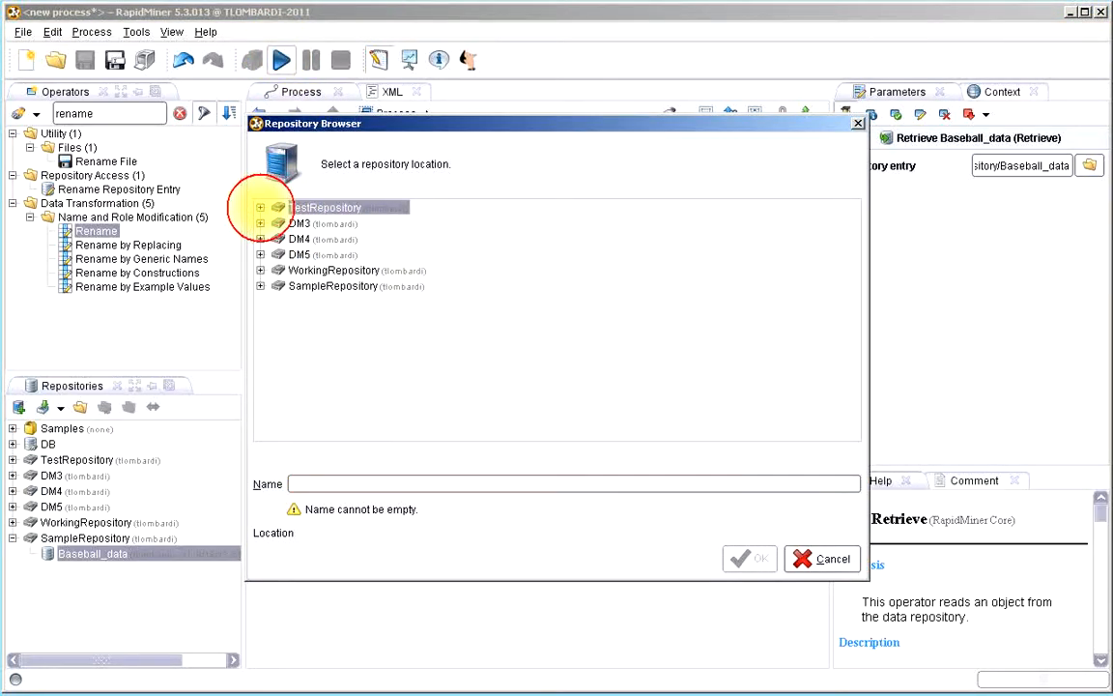
Save as 'CleansingProcess' in SampleRepository, then run to show Baseball_data (760 examples, 29 attributes).
{"action": "left_click", "coordinate": [332, 286]}
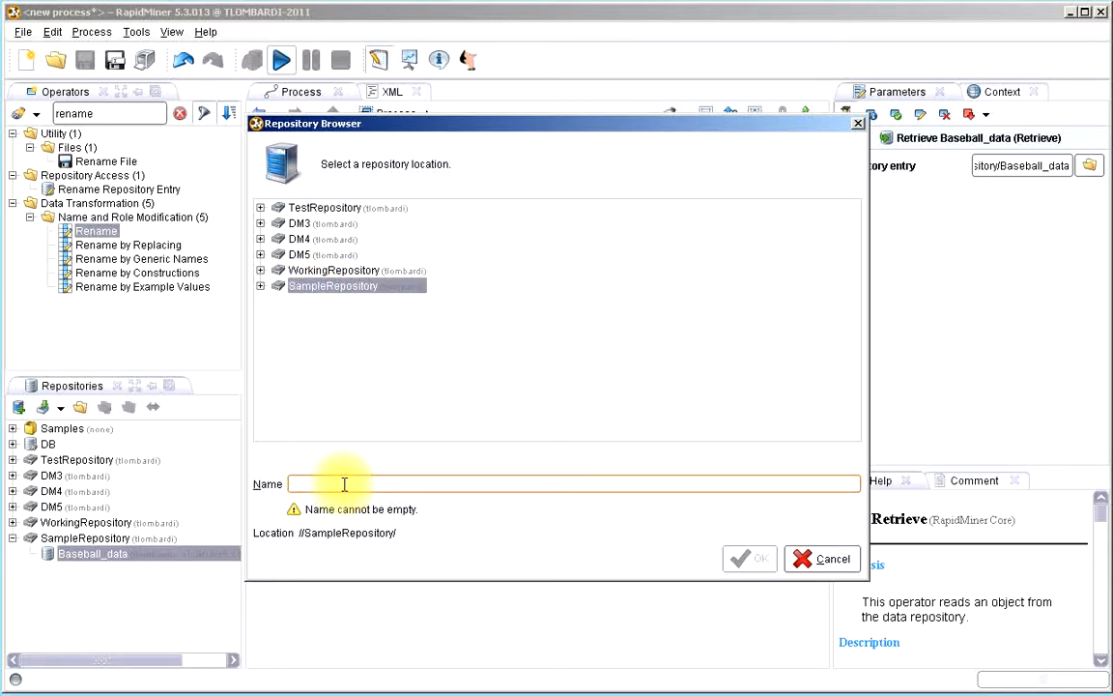
{"action": "type", "text": "C"}
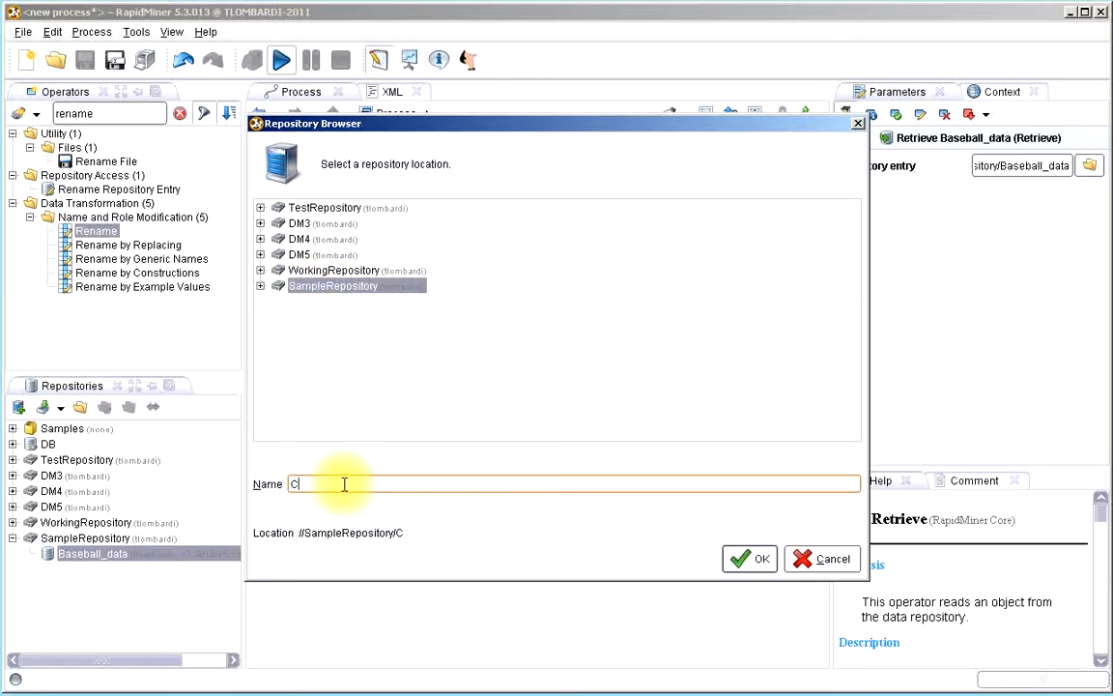
{"action": "type", "text": "leansing"}
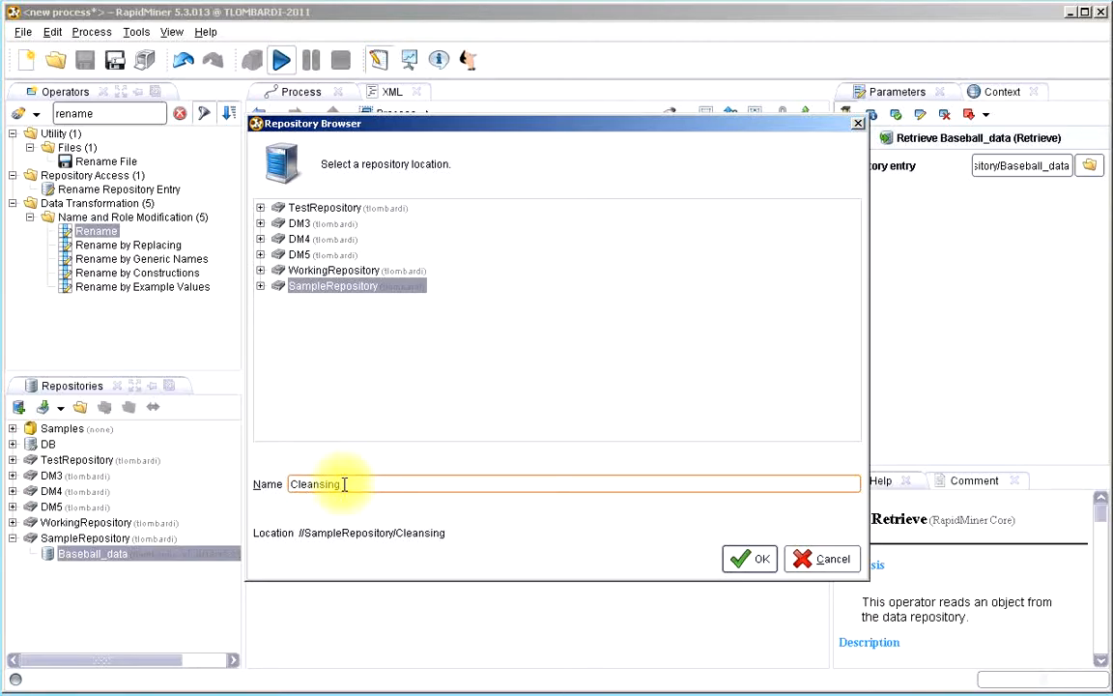
{"action": "type", "text": "Process"}
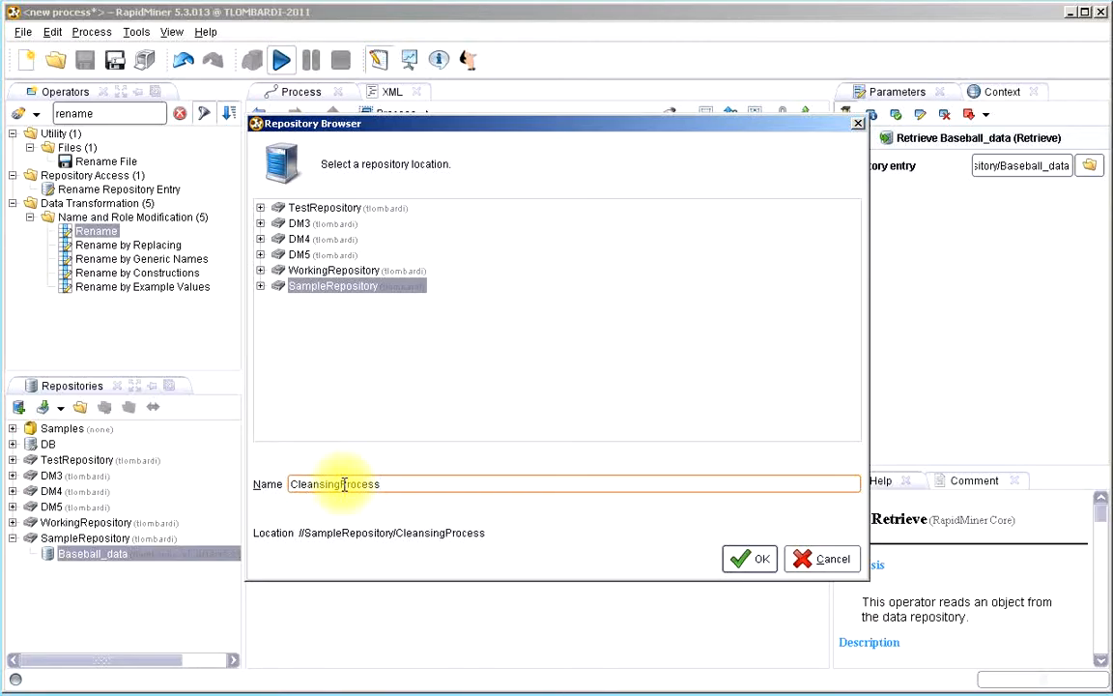
{"action": "left_click", "coordinate": [749, 559]}
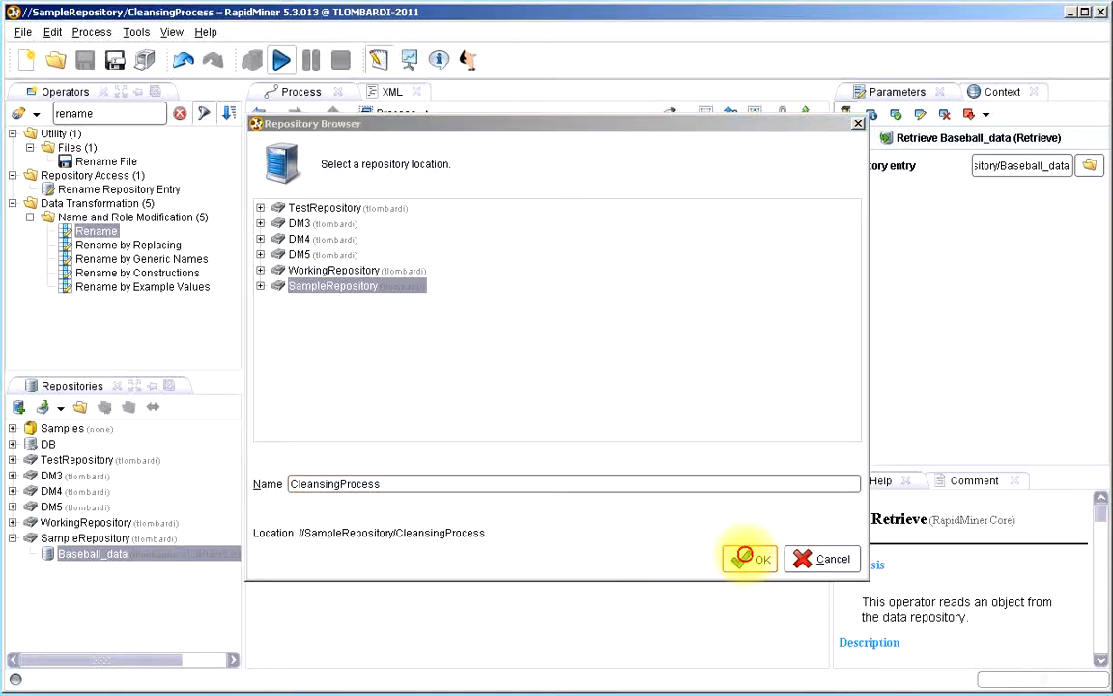
{"action": "left_click", "coordinate": [759, 558]}
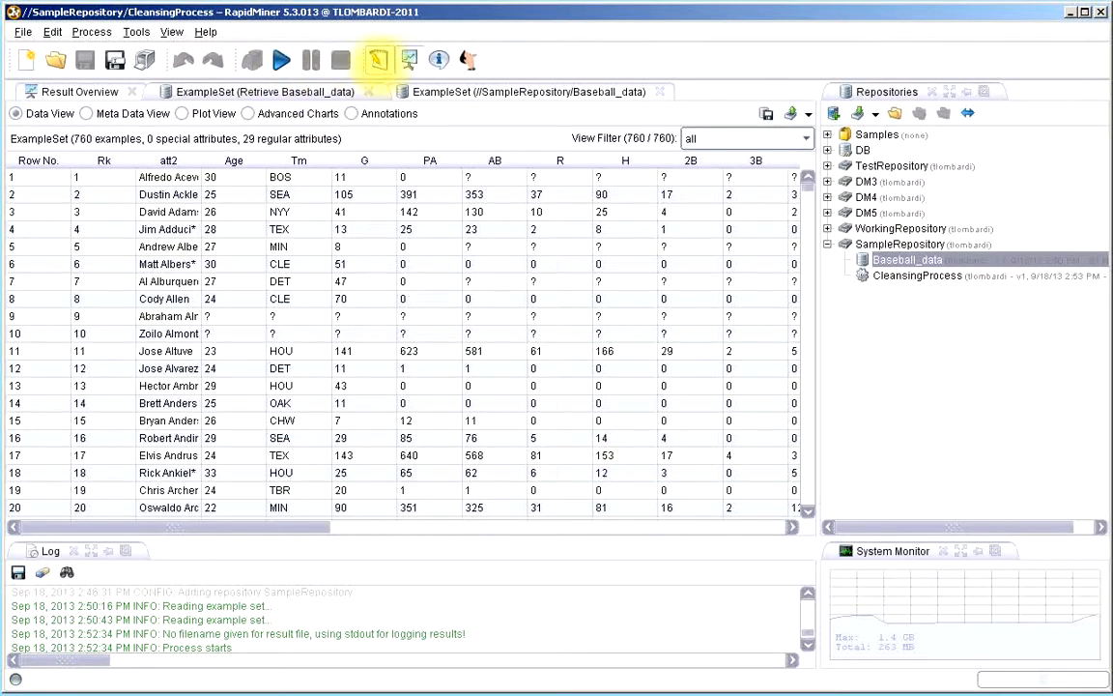
Switch back to the Design perspective to view the Retrieve Baseball_data operator.
{"action": "left_click", "coordinate": [378, 60]}
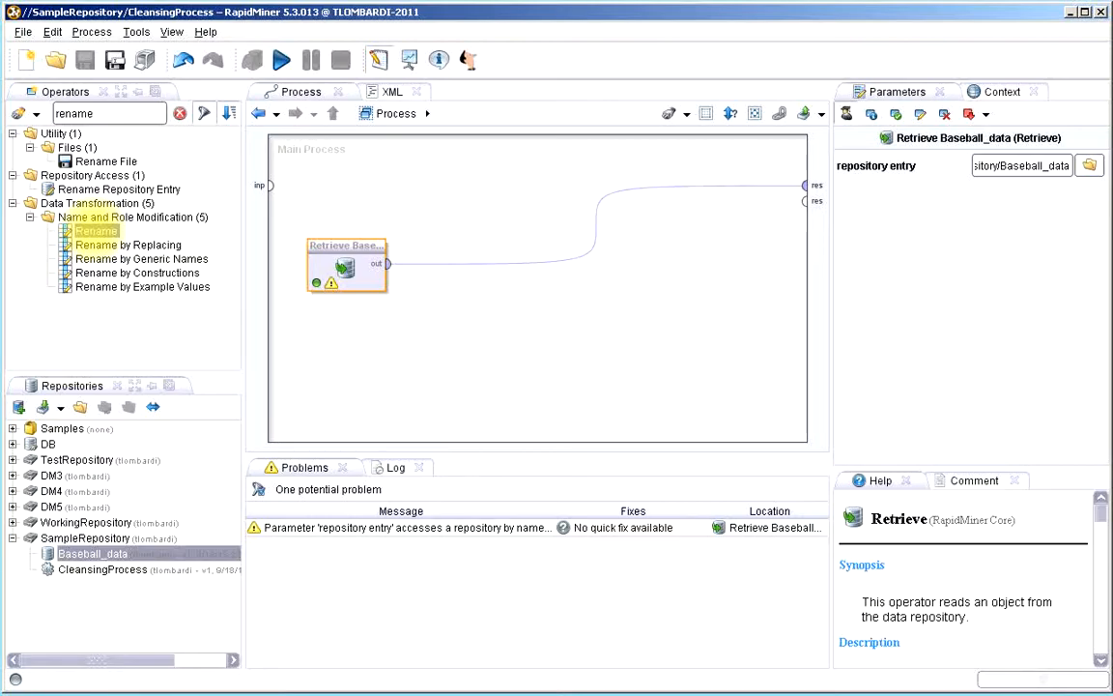
Add a Rename operator after Retrieve renaming att2 to 'Batter', then rerun the process.
{"action": "left_click_drag", "start_coordinate": [96, 231], "coordinate": [462, 270]}
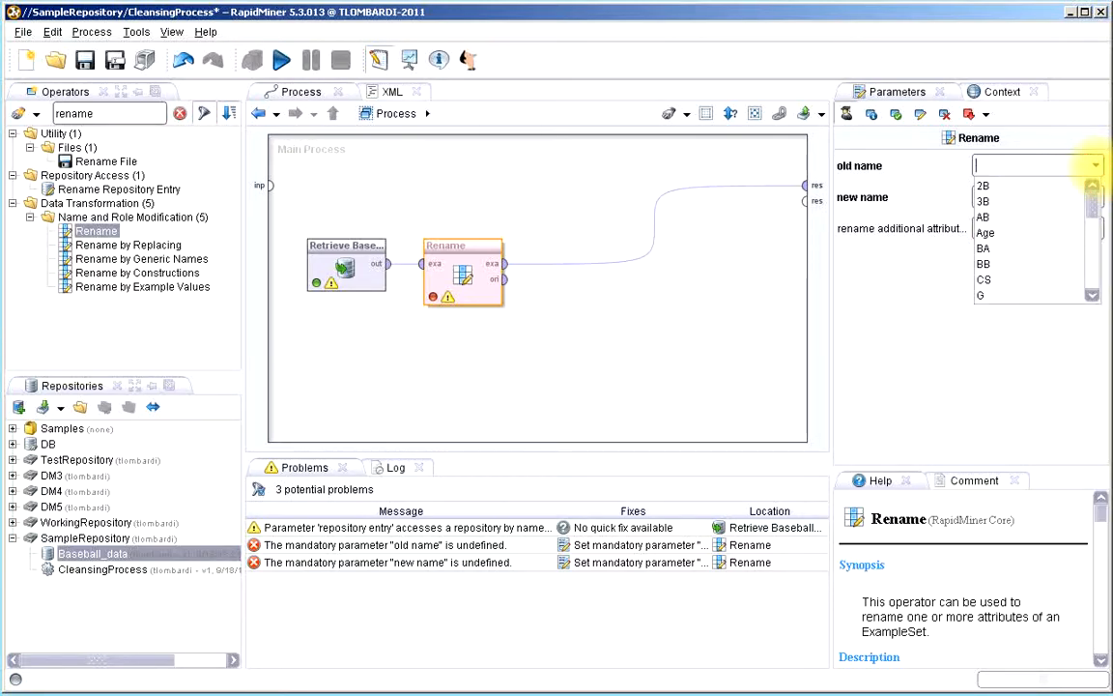
{"action": "scroll", "scroll_direction": "down", "scroll_amount": 3}
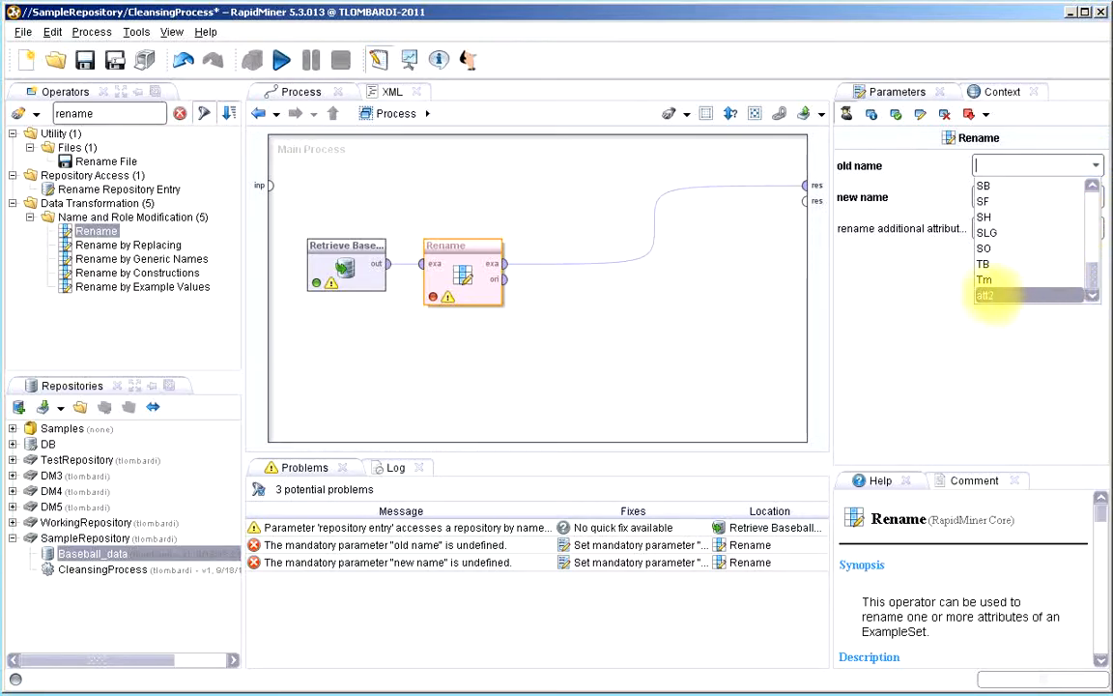
{"action": "left_click", "coordinate": [987, 294]}
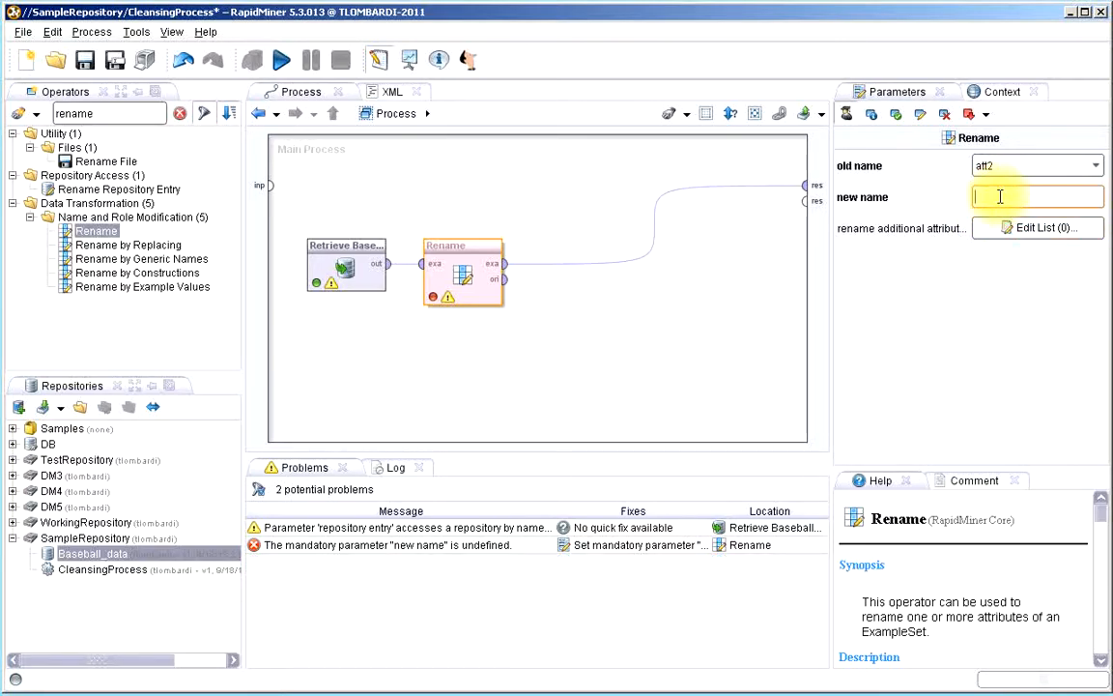
{"action": "type", "text": "Batter"}
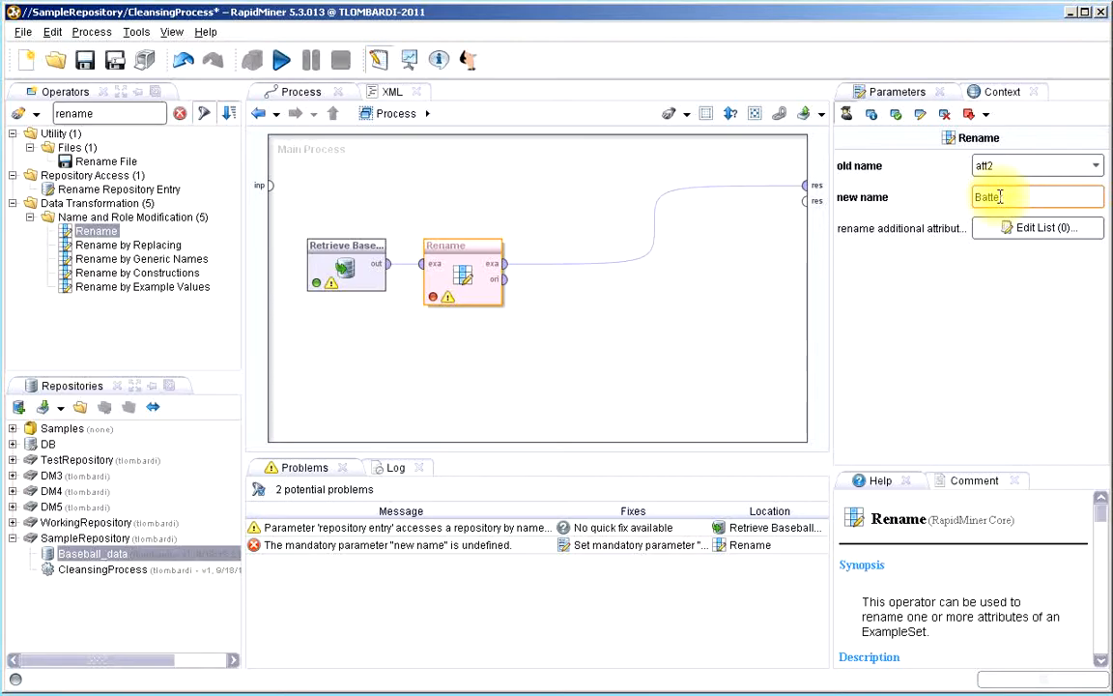
{"action": "left_click", "coordinate": [280, 60]}
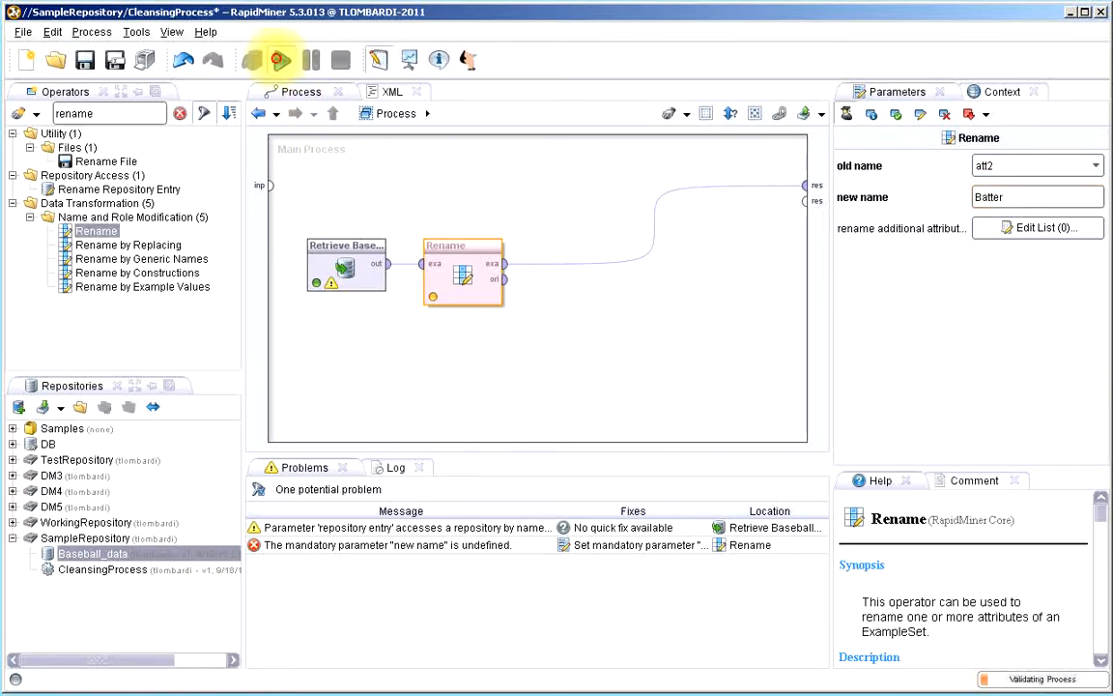
{"action": "left_click", "coordinate": [280, 60]}
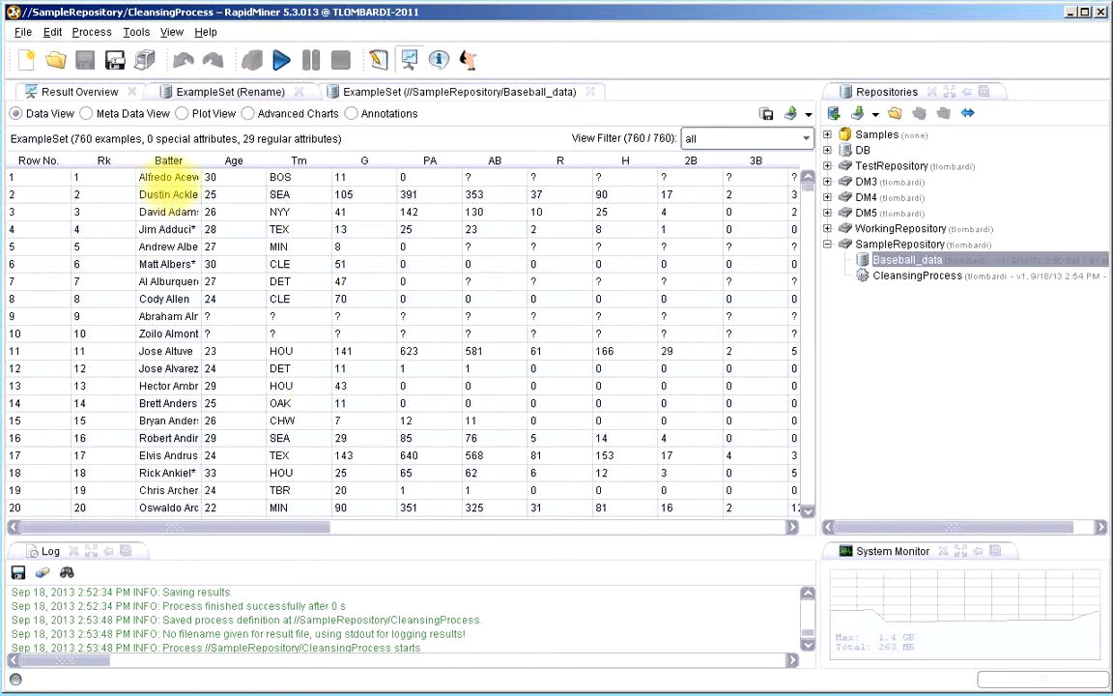